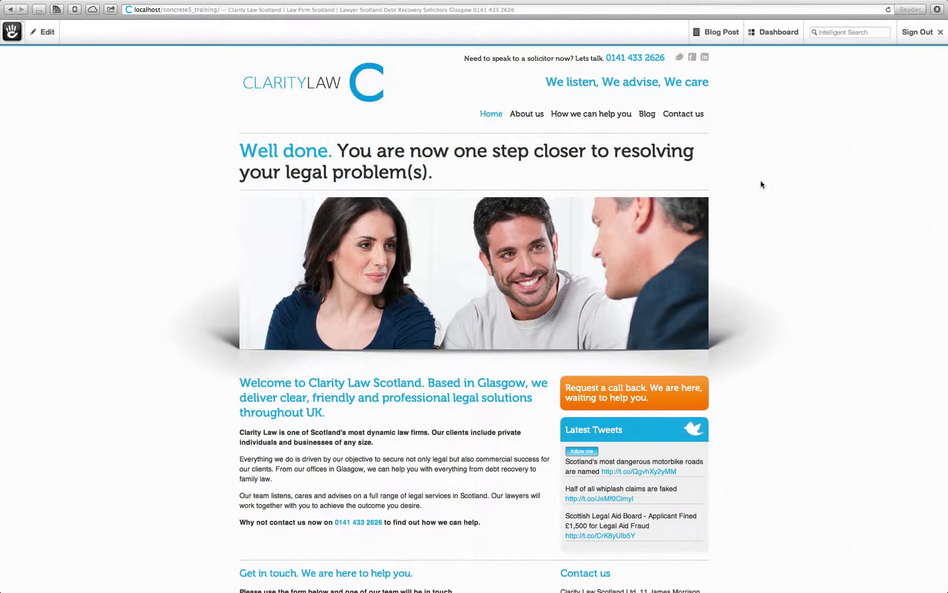
- Open the Dashboard menu from the top toolbar of the Clarity Law site
left_click(778, 32)
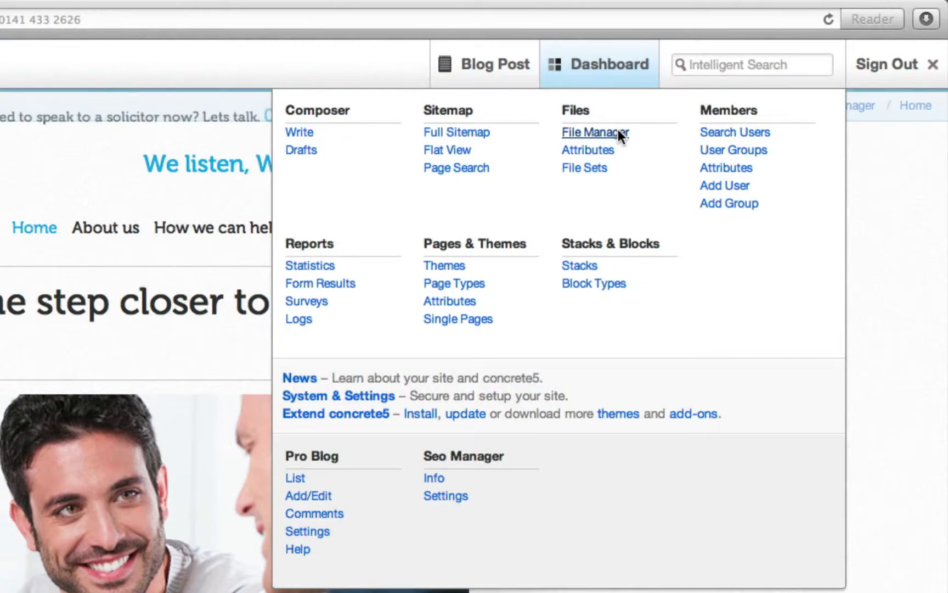
- Open File Manager under Files in the Dashboard menu
left_click(596, 132)
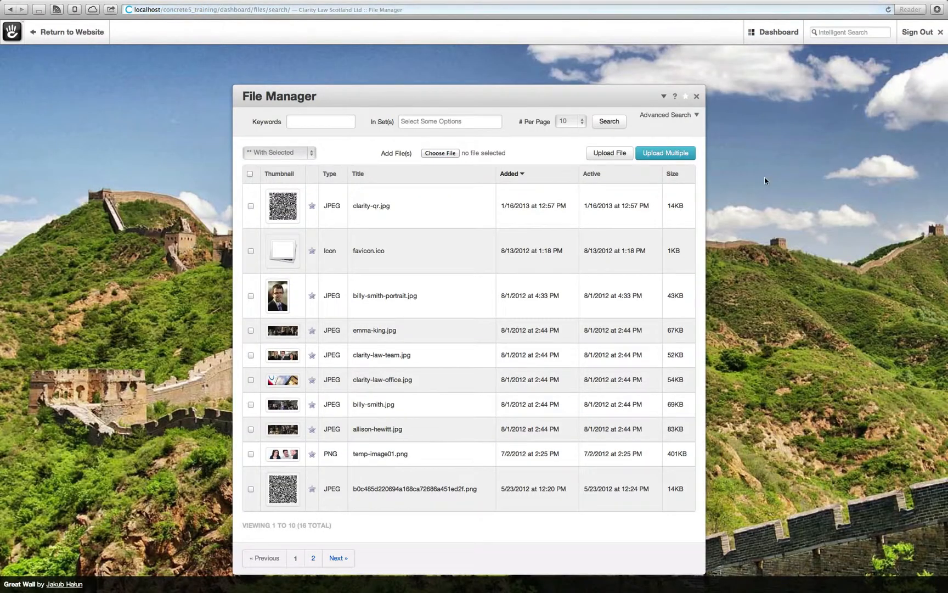
mouse_move(753, 283)
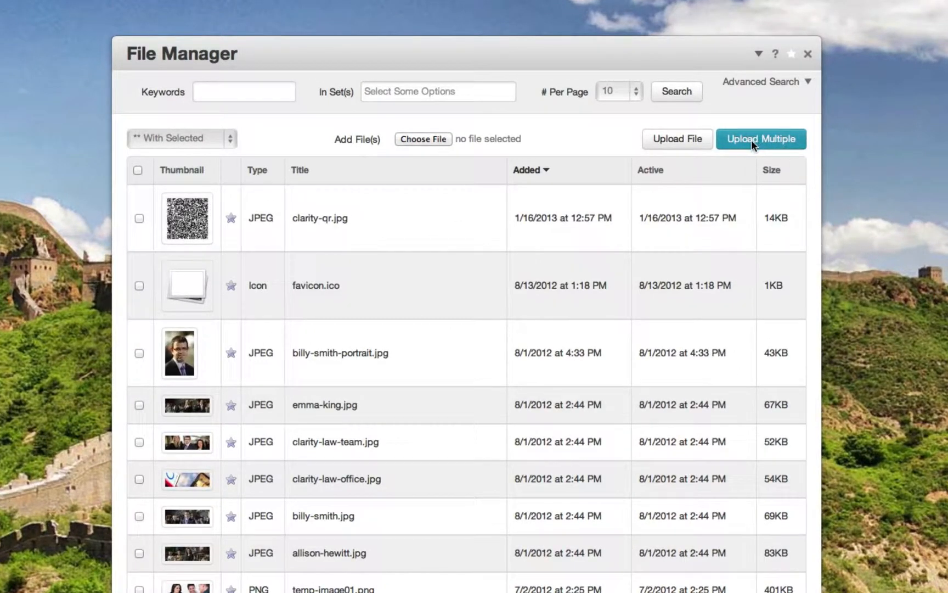
- Start Upload Multiple and browse the computer's Desktop for files to add
left_click(760, 138)
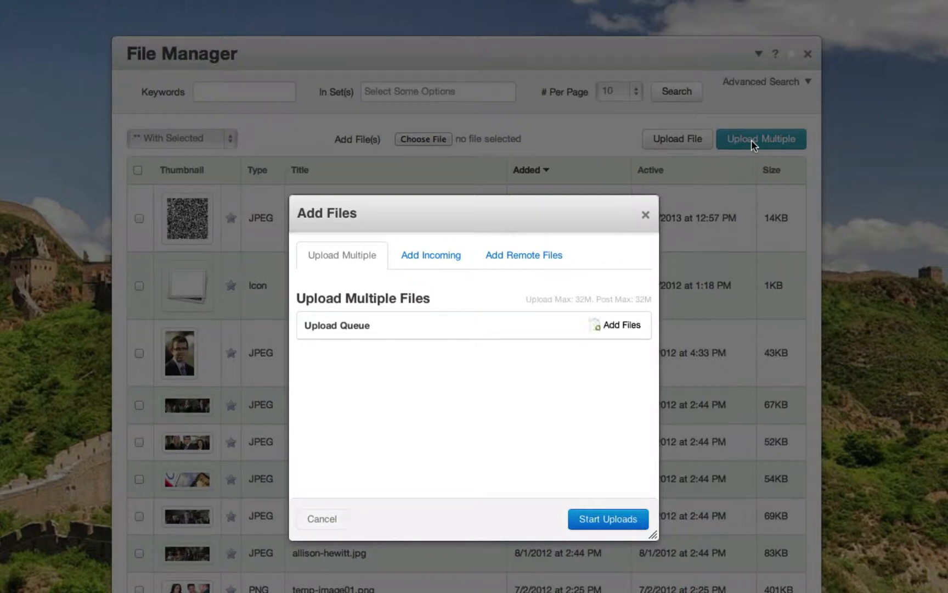
mouse_move(630, 329)
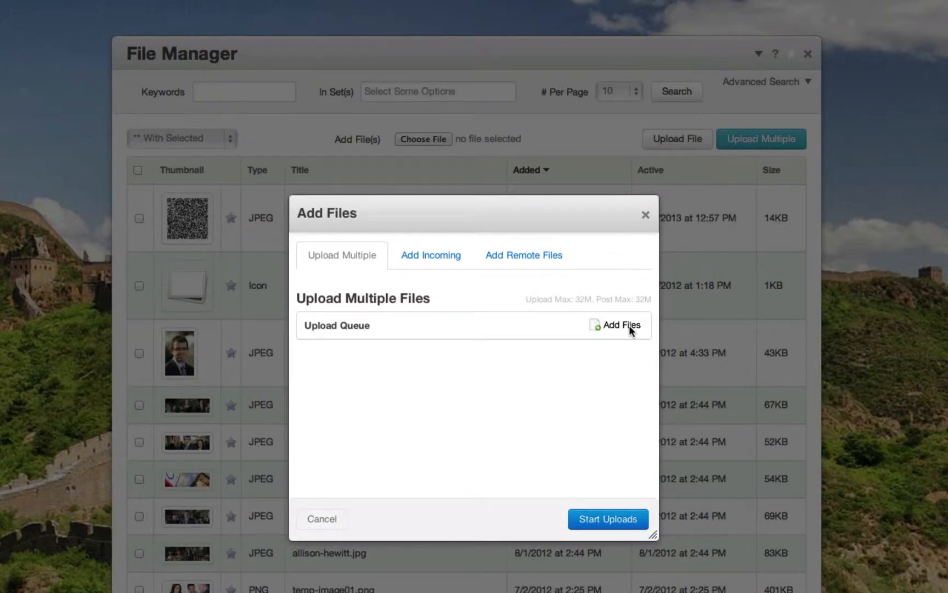
left_click(616, 325)
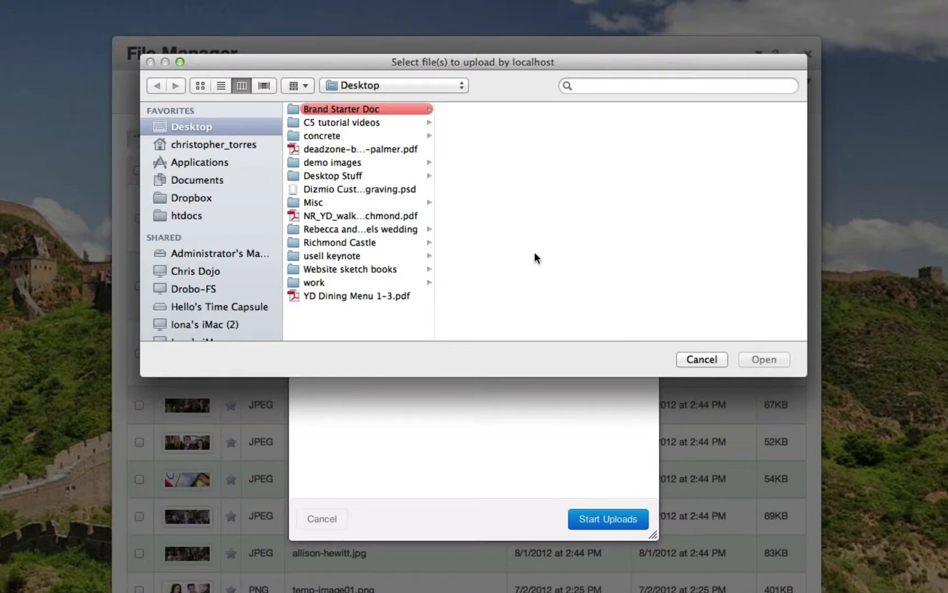
- Queue all ten JPEGs from the demo images folder, Ally_2.jpg through Yvonne.jpg
left_click(331, 162)
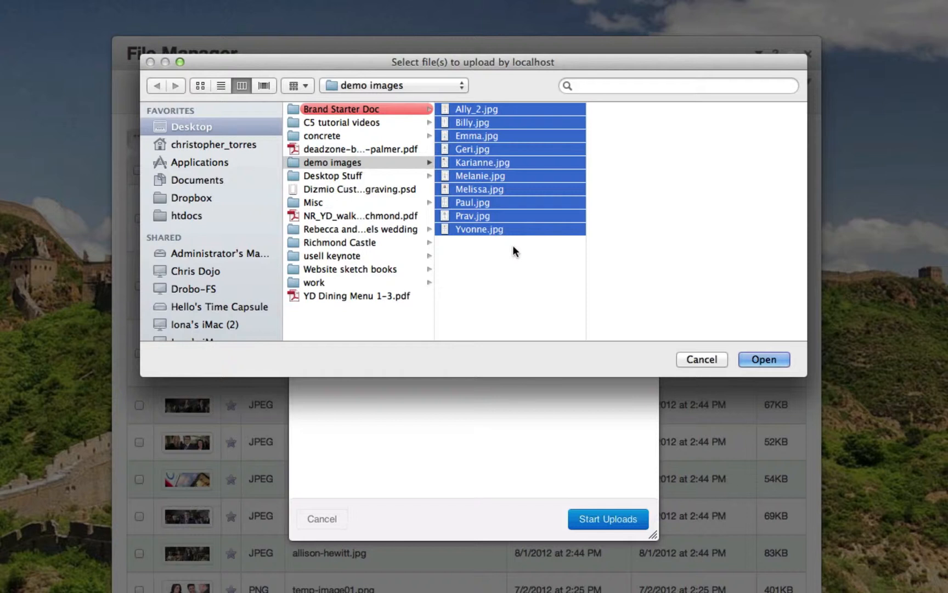
mouse_move(521, 262)
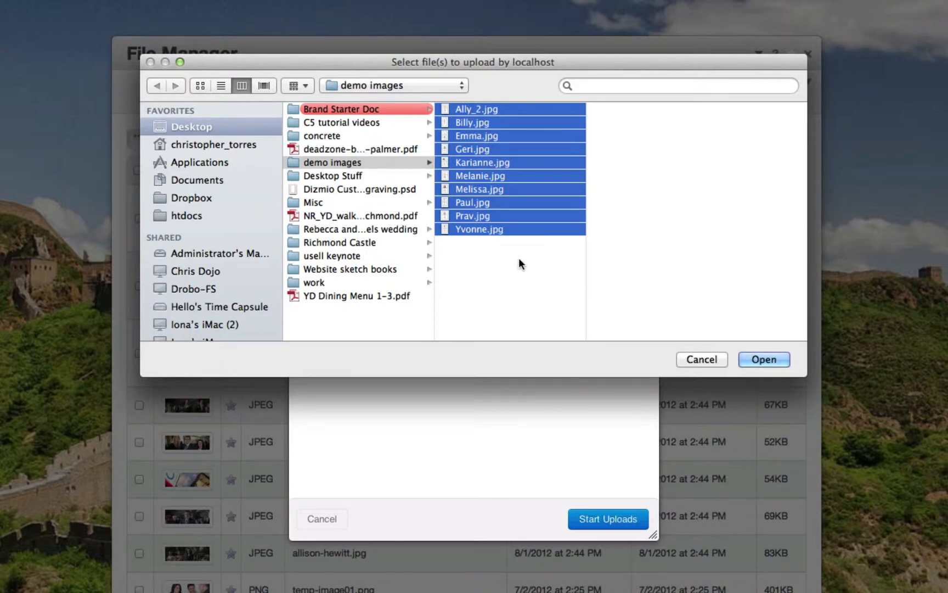
left_click(763, 359)
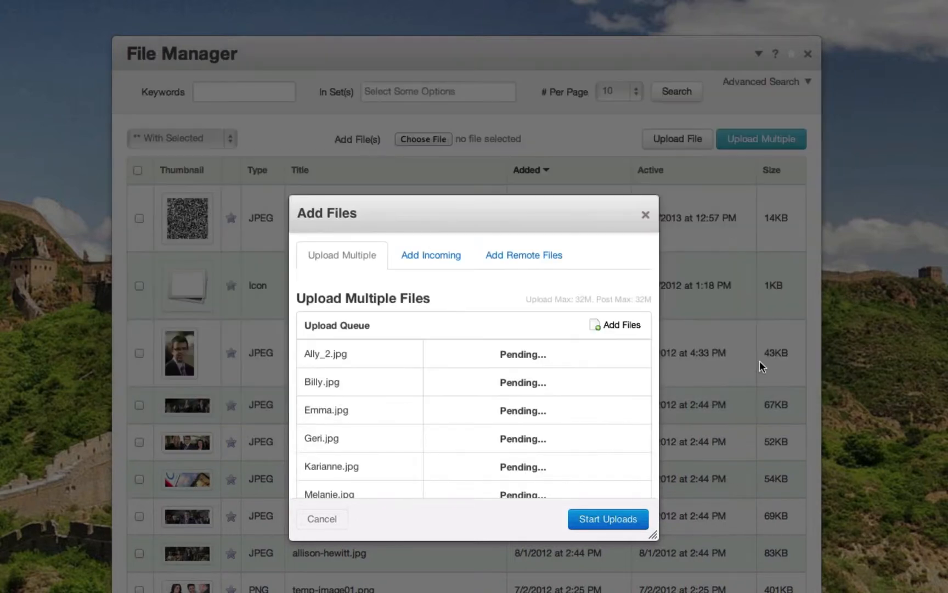
mouse_move(639, 429)
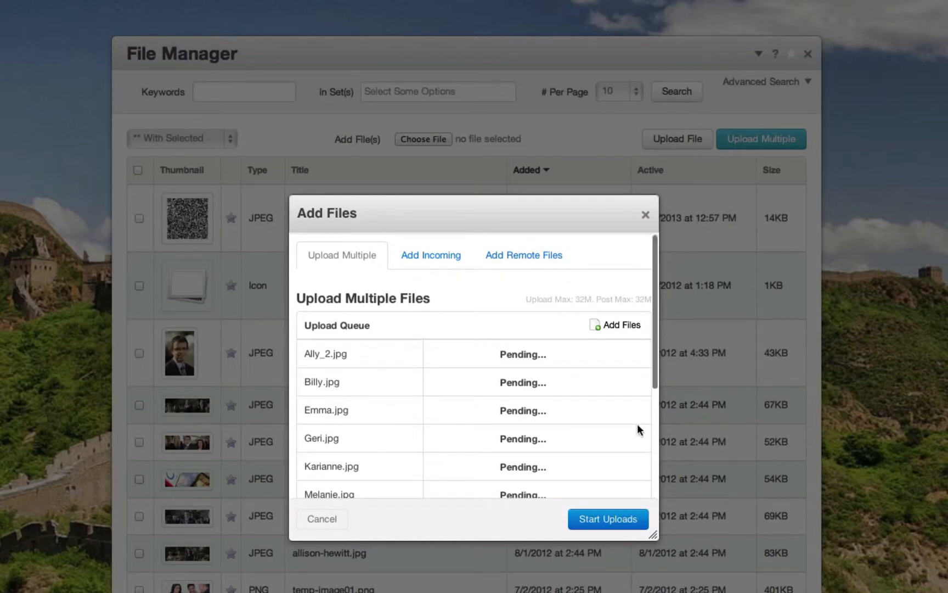
- Upload the ten queued images, confirm Upload Complete, and check them atop the file list
scroll("down", 3)
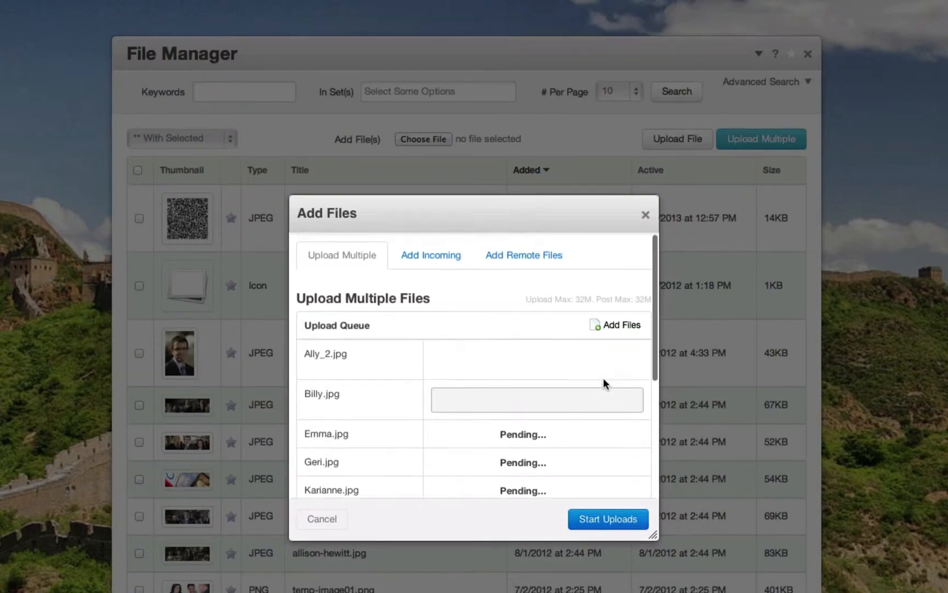
left_click(607, 519)
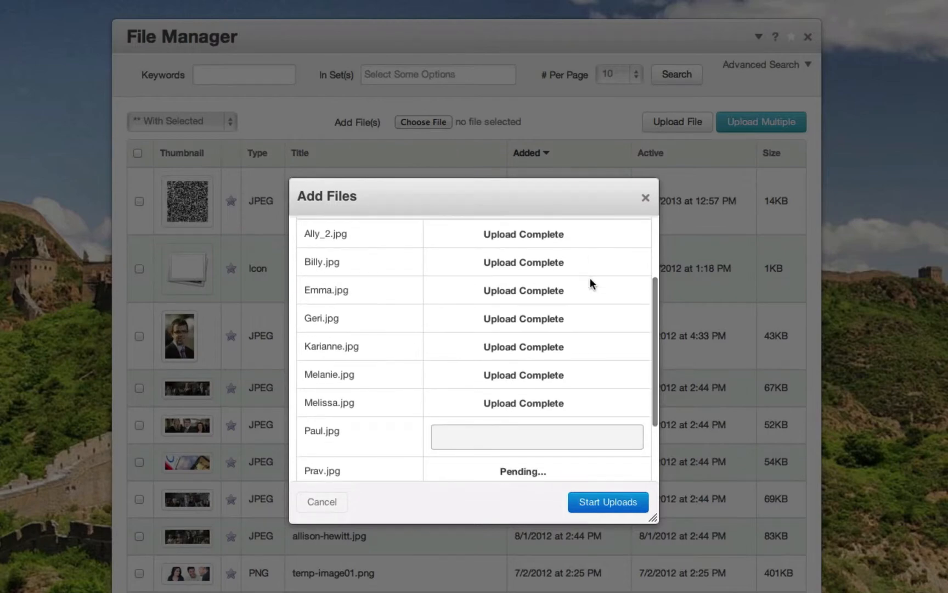
left_click(606, 502)
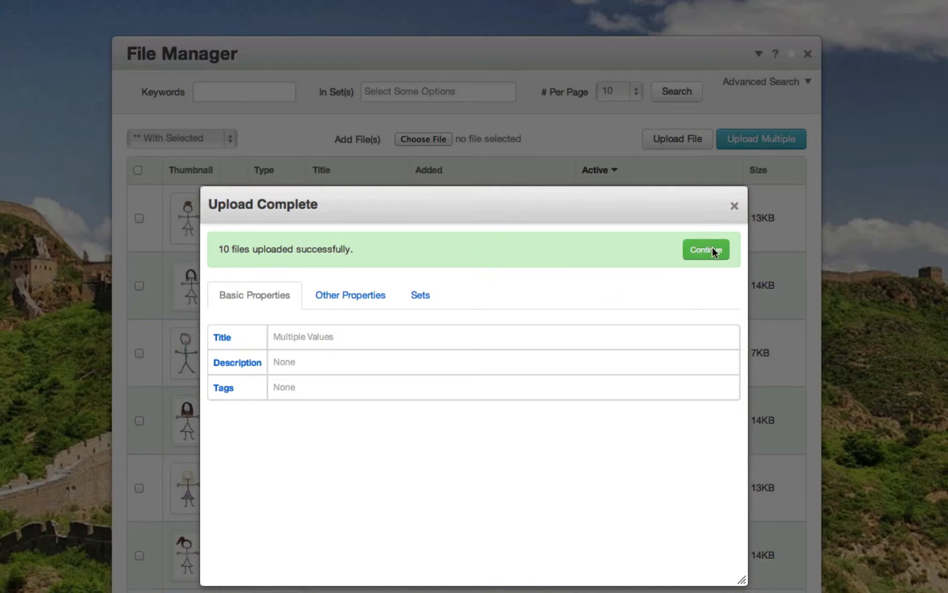
left_click(705, 249)
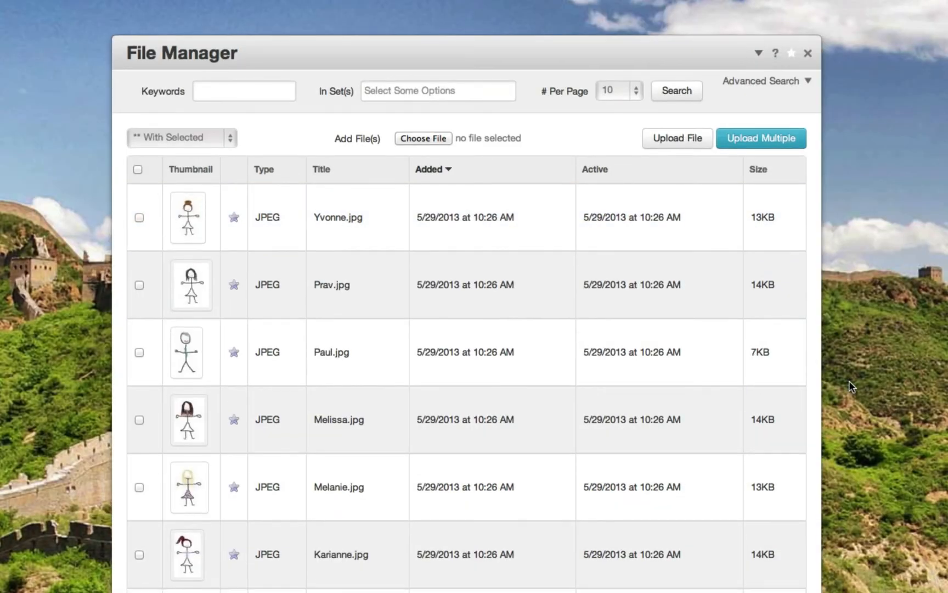
scroll("down", 3)
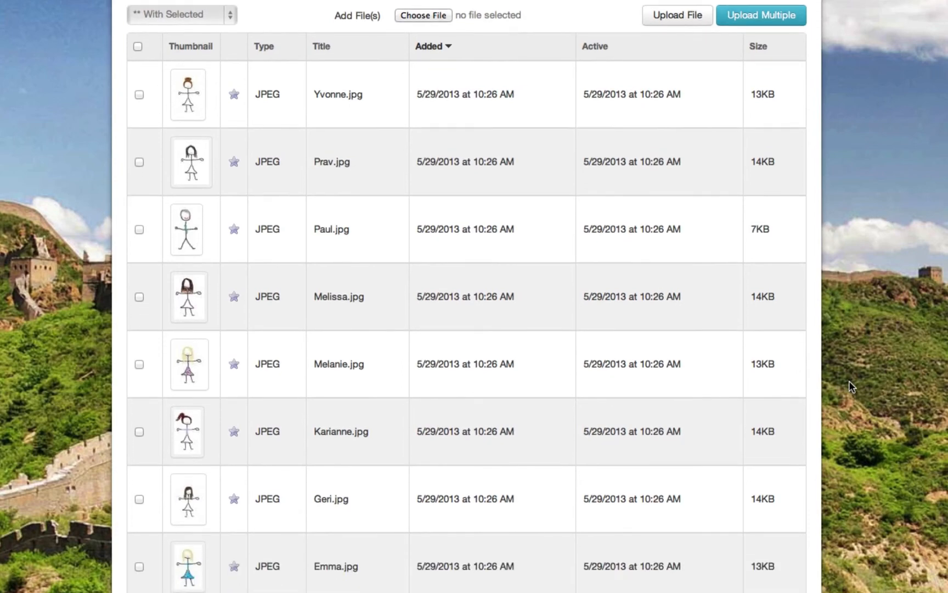
scroll("up", 3)
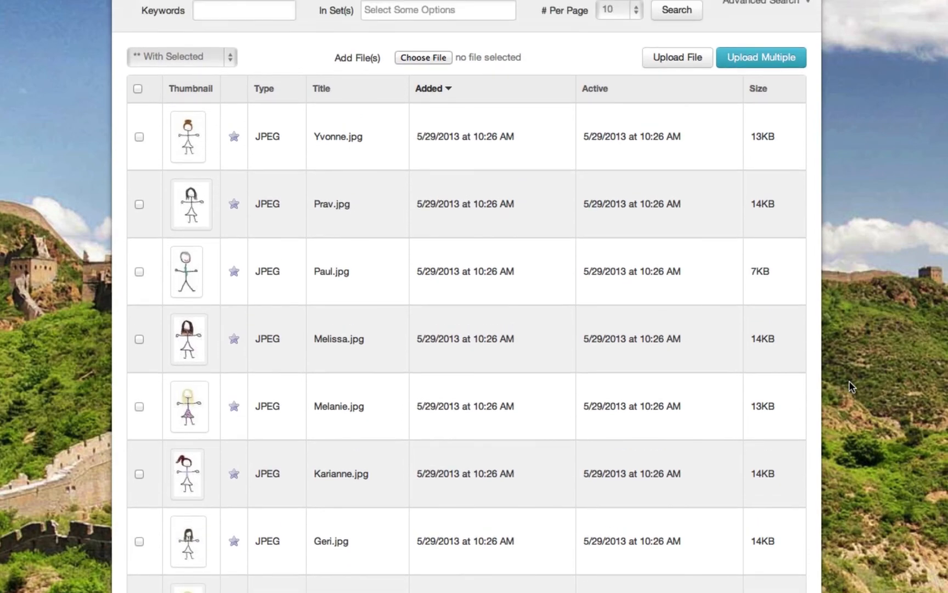